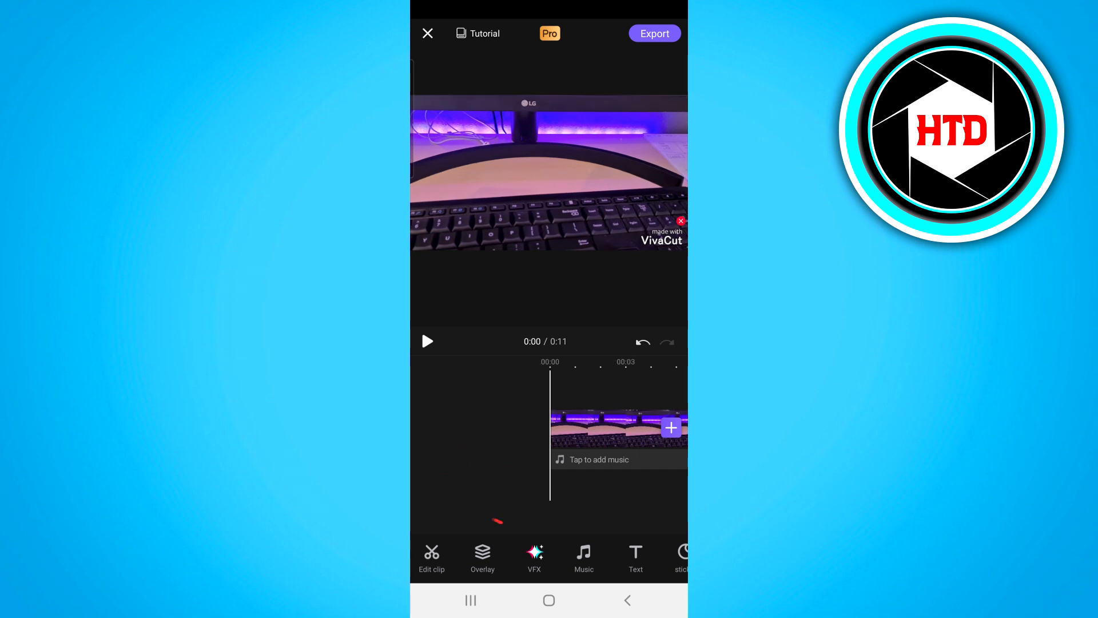
Add the green SUBSCRIBED clip (0:10) from Videos as an overlay above the keyboard video.
{"action": "left_click", "coordinate": [483, 557]}
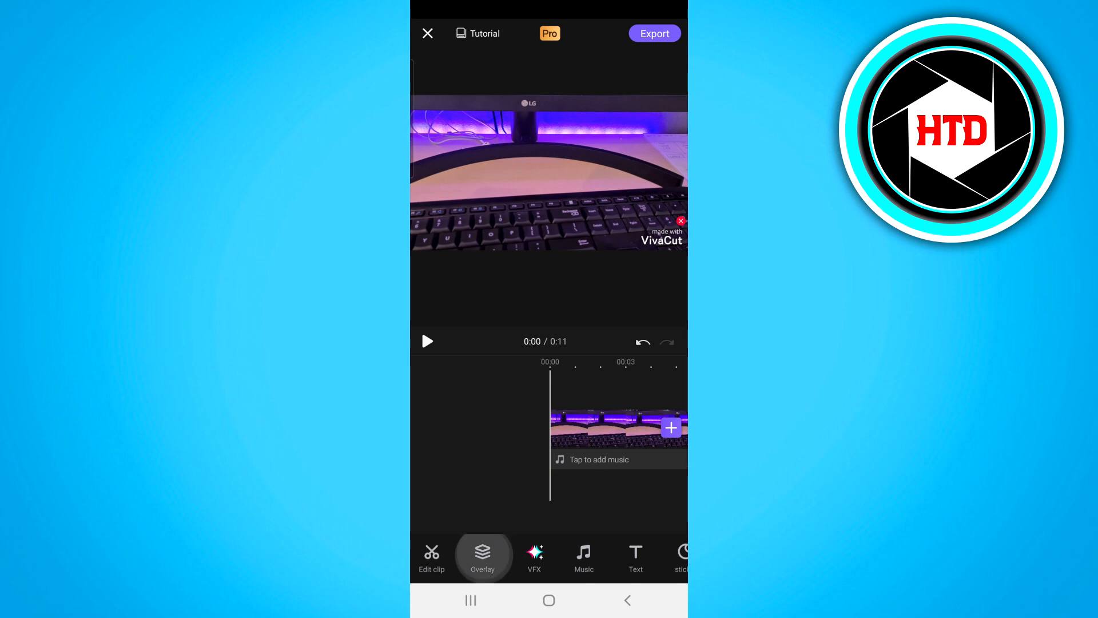
{"action": "left_click", "coordinate": [481, 554]}
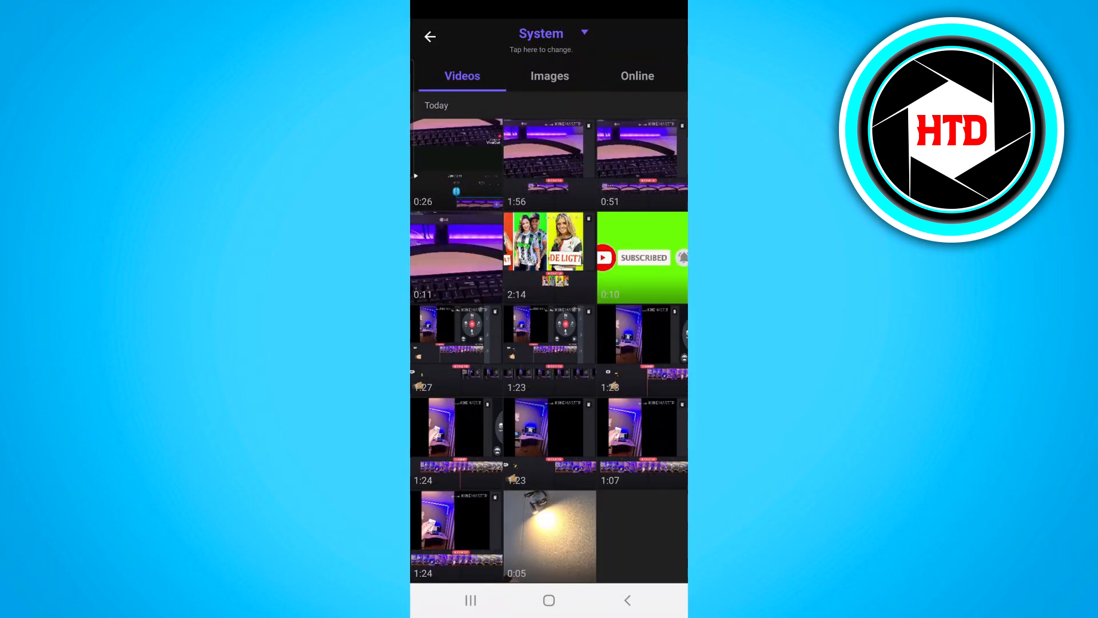
{"action": "left_click", "coordinate": [641, 258]}
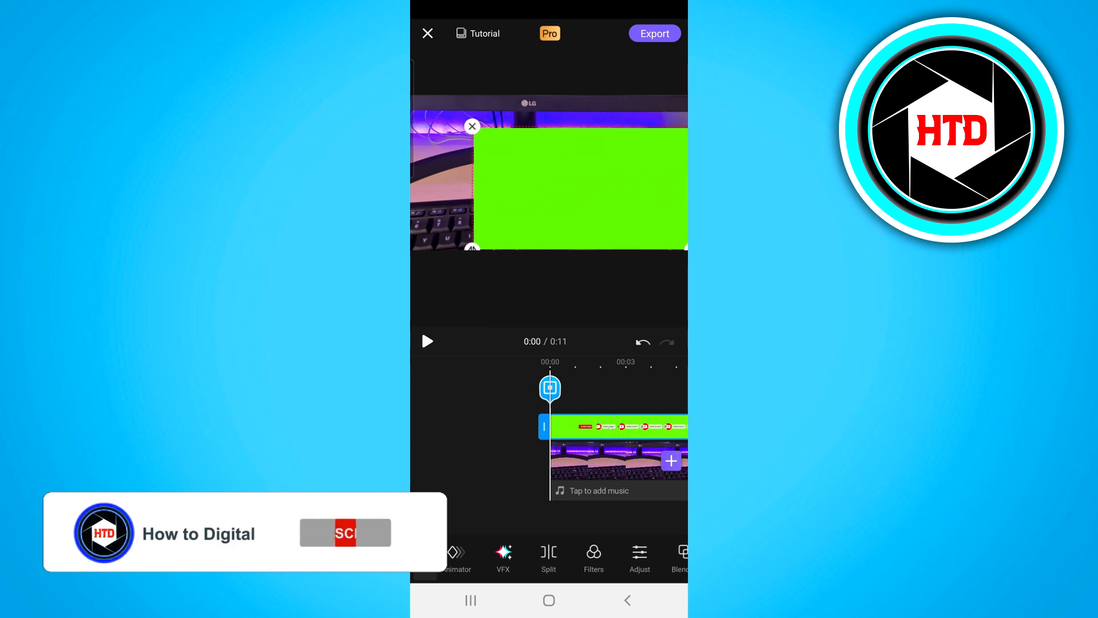
Enable Chroma Key on the subscribe overlay with the Picker placed over its green background.
{"action": "left_click", "coordinate": [345, 533]}
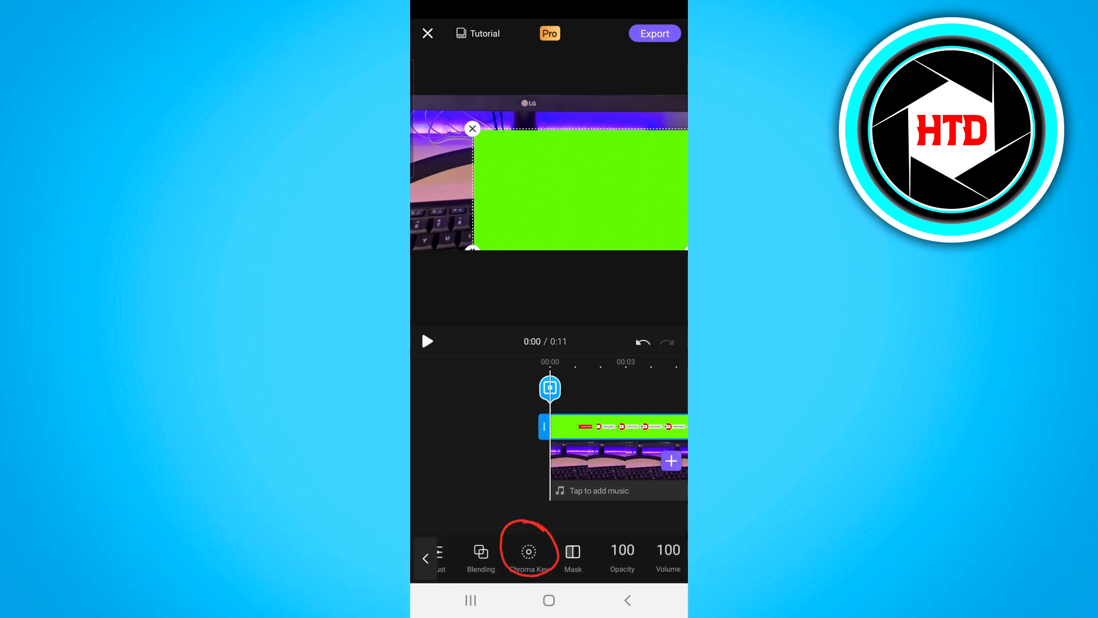
{"action": "left_click", "coordinate": [529, 554]}
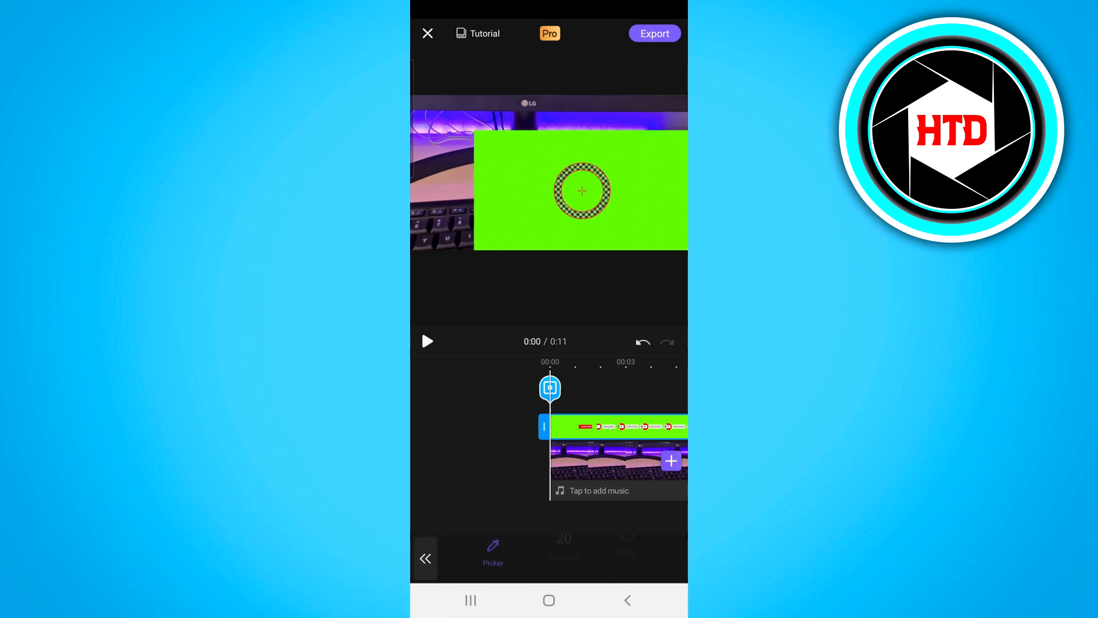